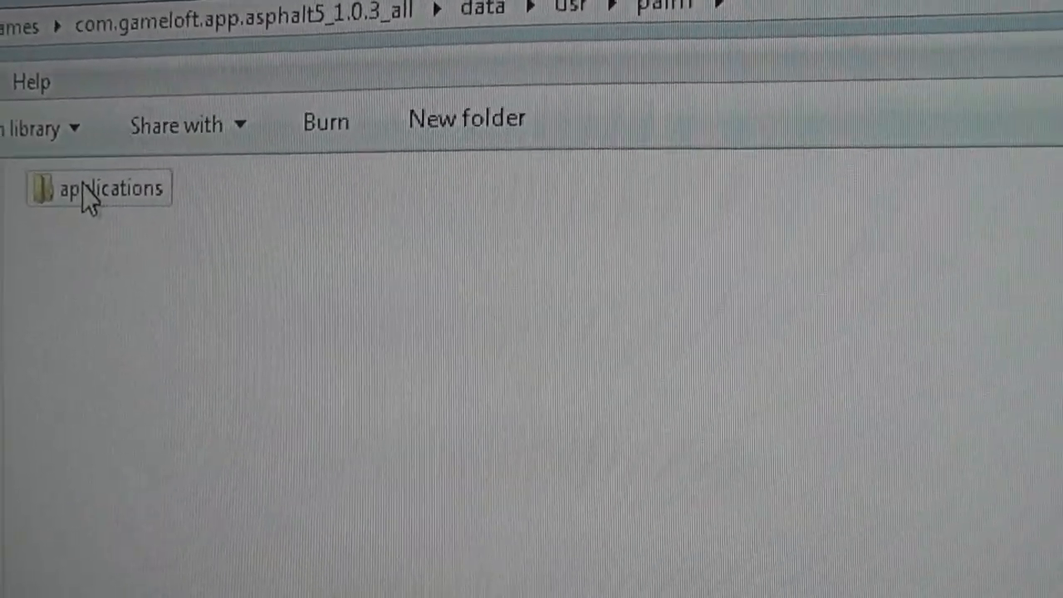
Browse into data/usr/palm/applications inside the com.gameloft.app.asphalt5_1.0.3_all package.
double_click(98, 188)
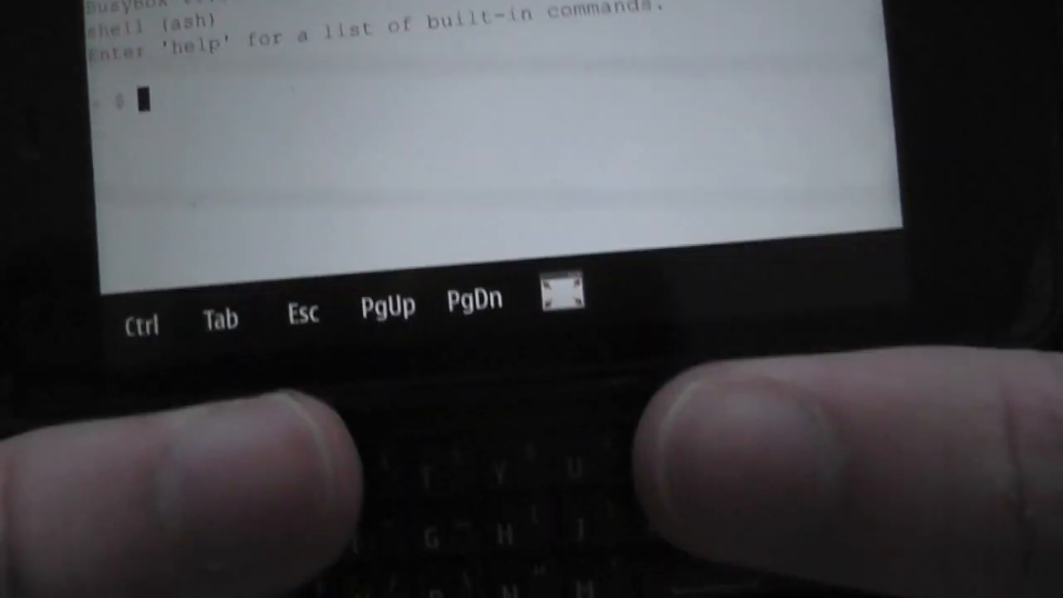
Run sudo gainroot to get a root /home/user # shell on the phone.
type("aud")
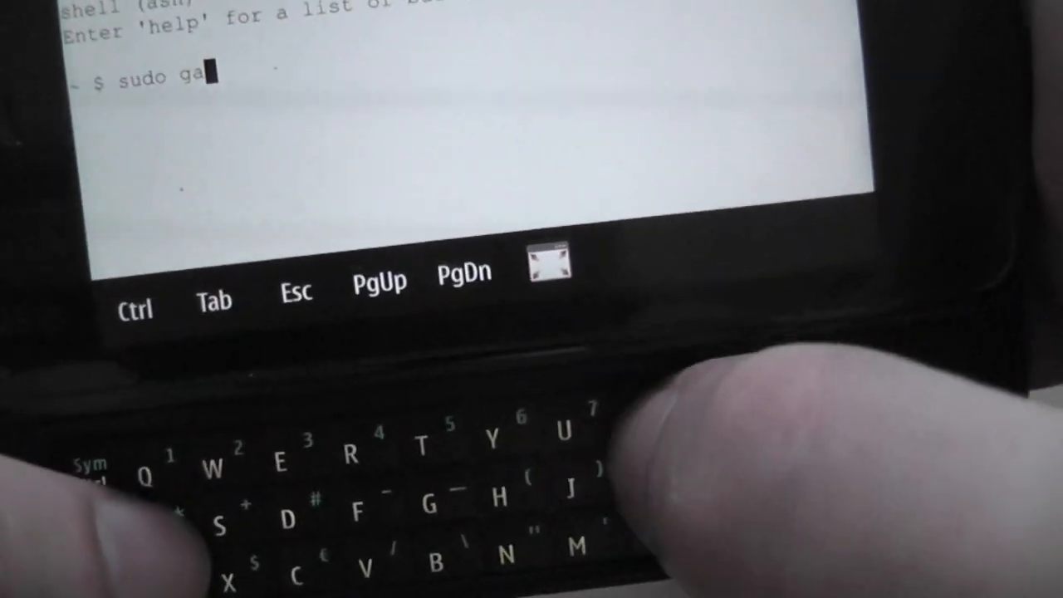
type("inroot")
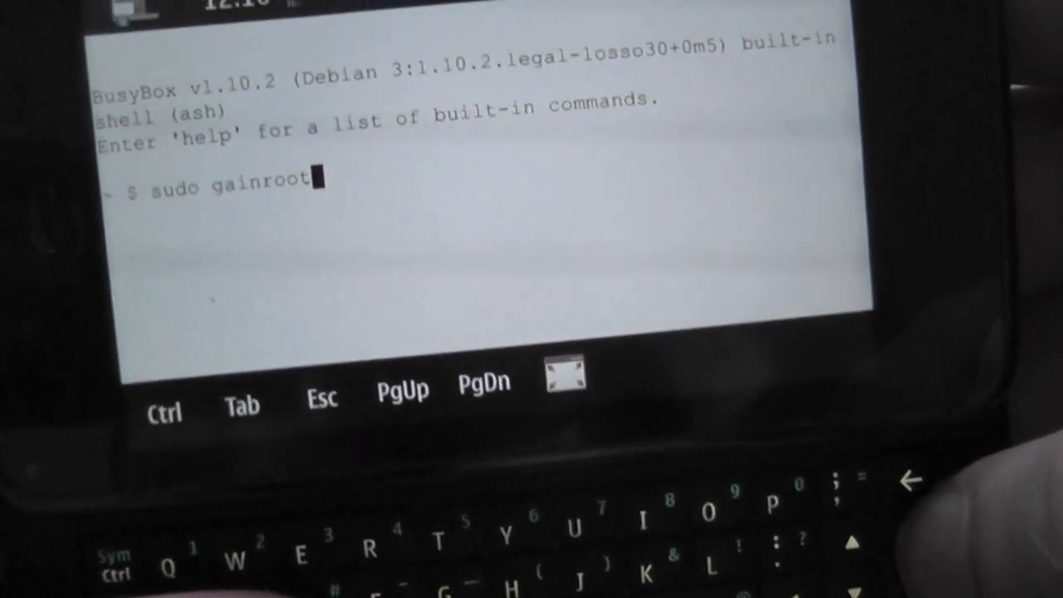
key("Return")
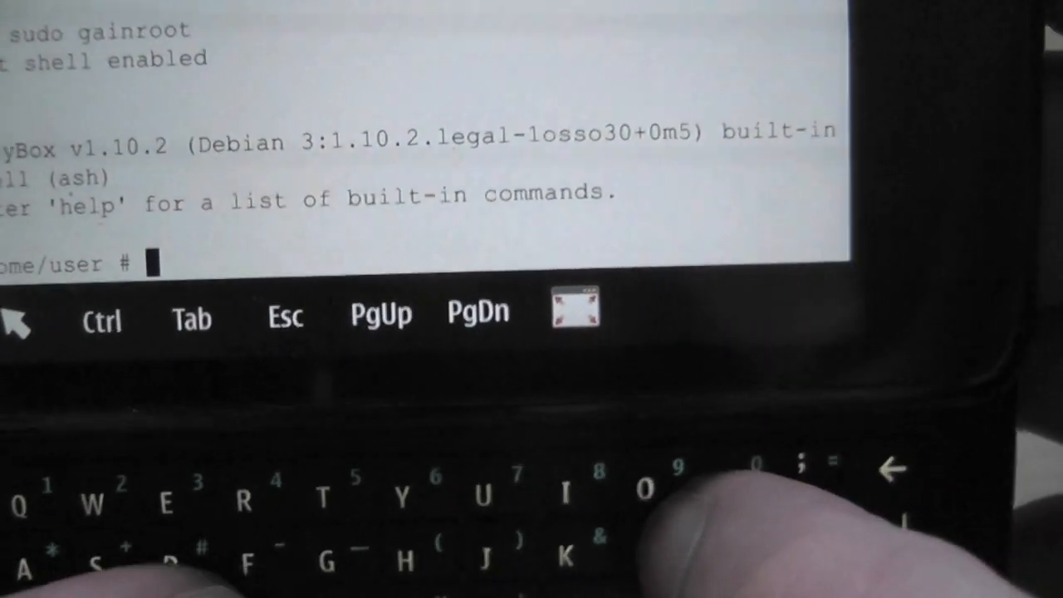
Begin the ln -s command linking /home/user/webos/gamesave into /media/internal.
type("ln -")
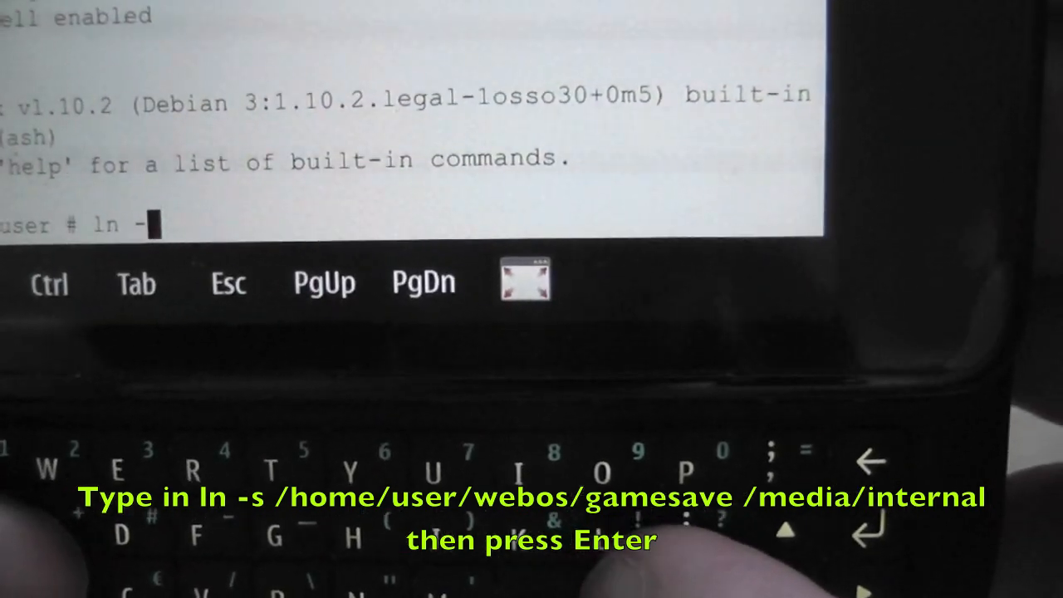
type("s /")
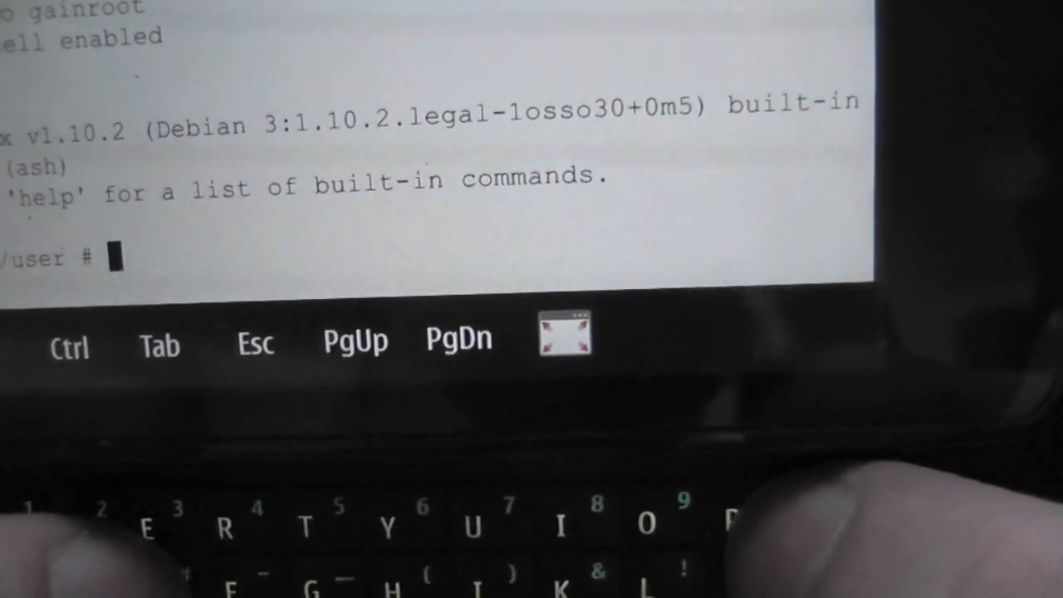
Run preenv, then cd into /home/user/applications/com.gameloft.app.asphalt5/Asphalt5.
type("pr")
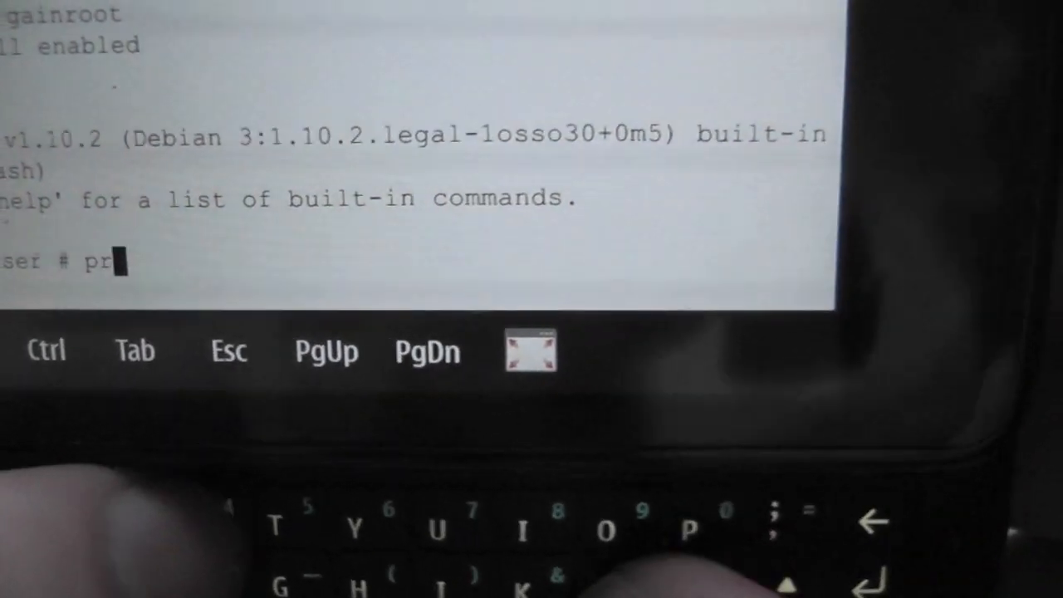
type("eenv")
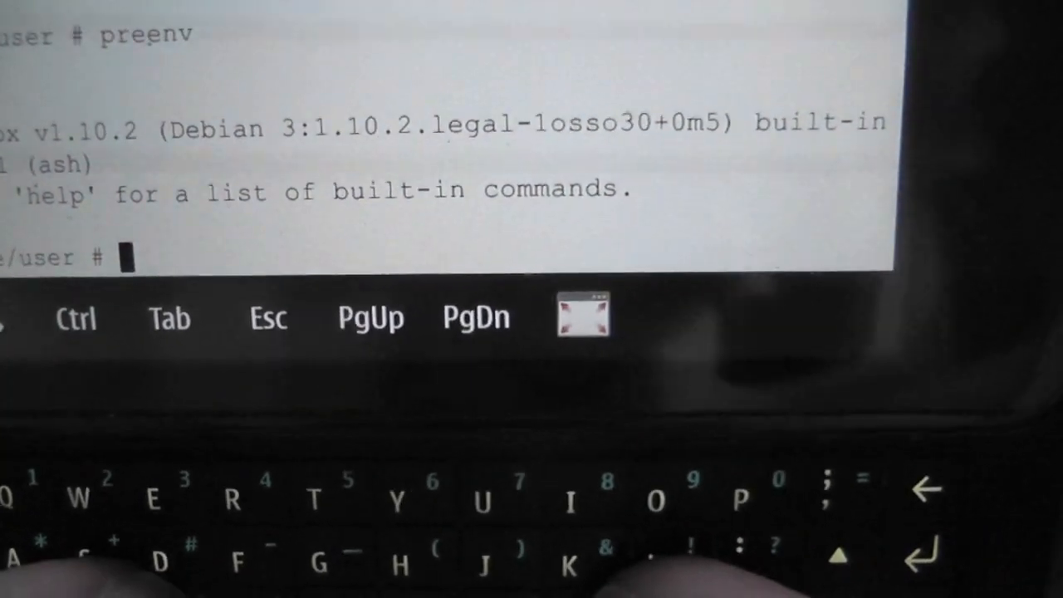
type("cd")
type("chmod +rwx Aspha")
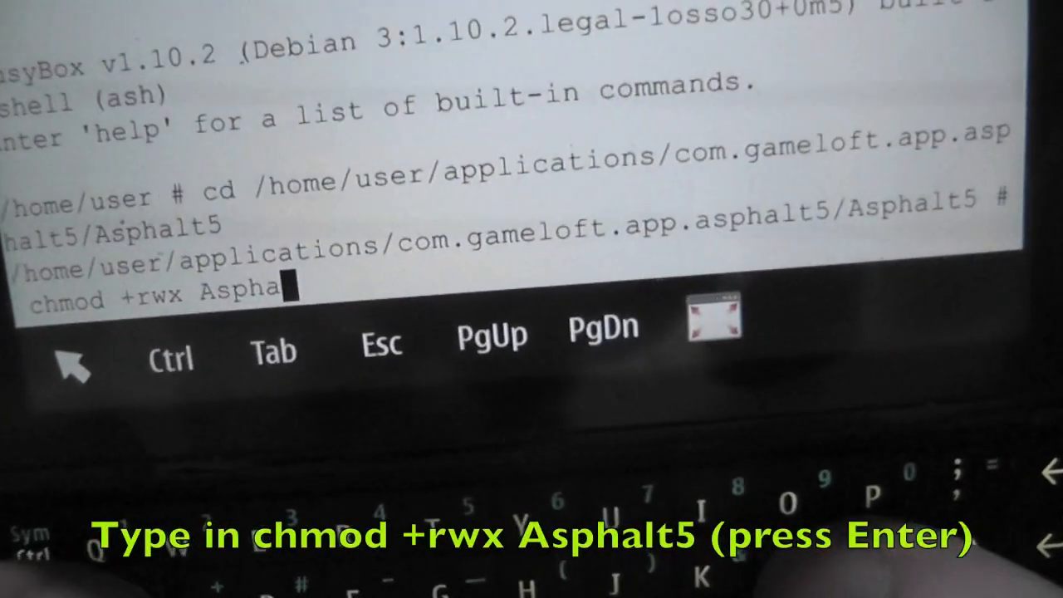
Run chmod +rwx Asphalt5 and launch ./Asphalt5, printing PDL startup messages.
type("lt5")
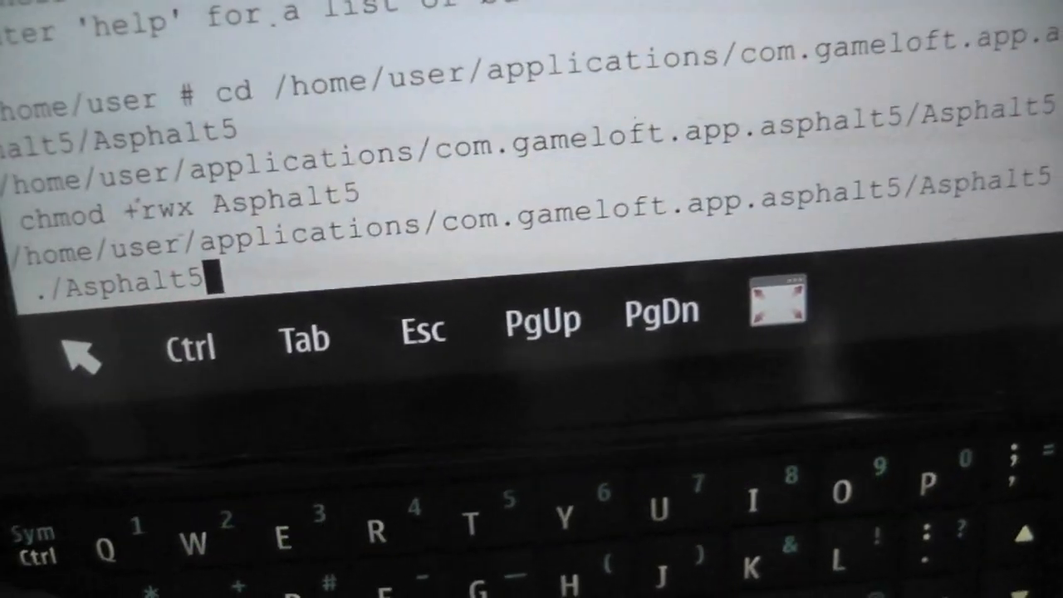
key("Return")
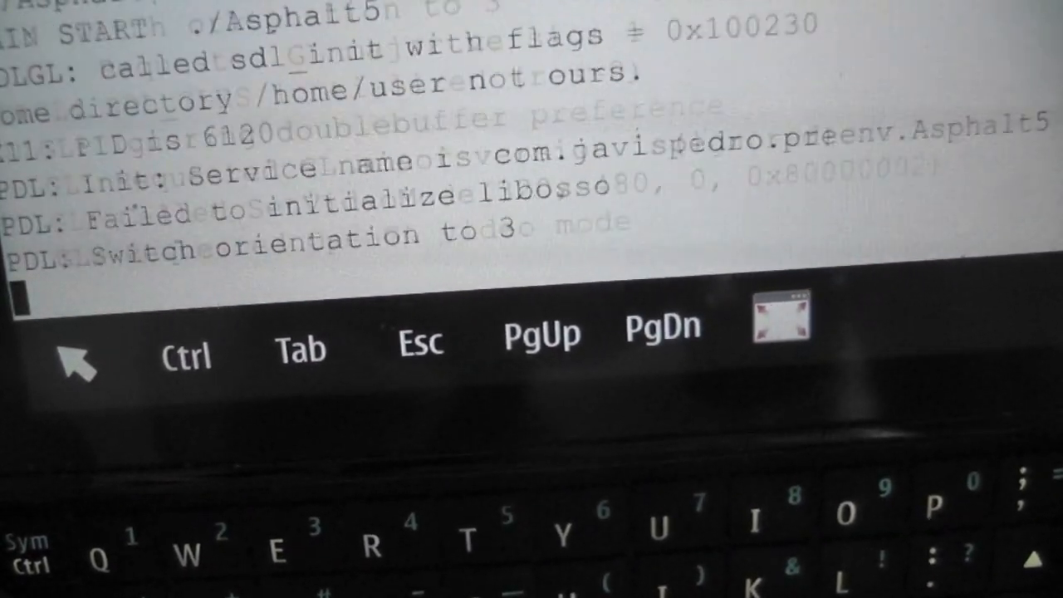